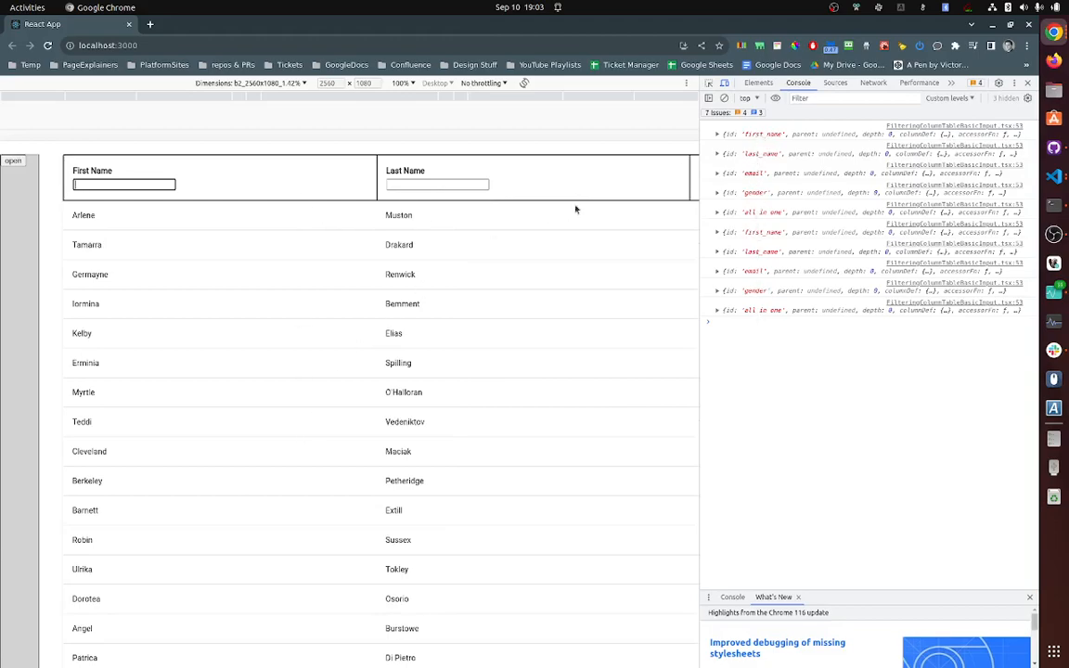
- Expand the logged first_name column object in the console to reveal getFilterValue and setFilterValue
left_click(717, 134)
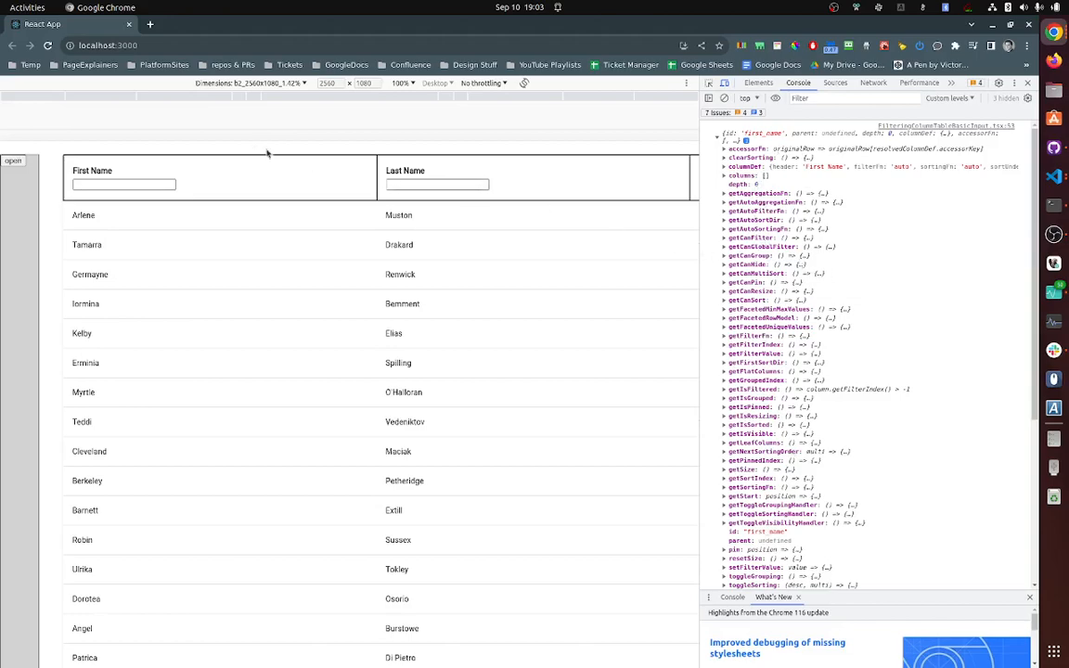
mouse_move(550, 314)
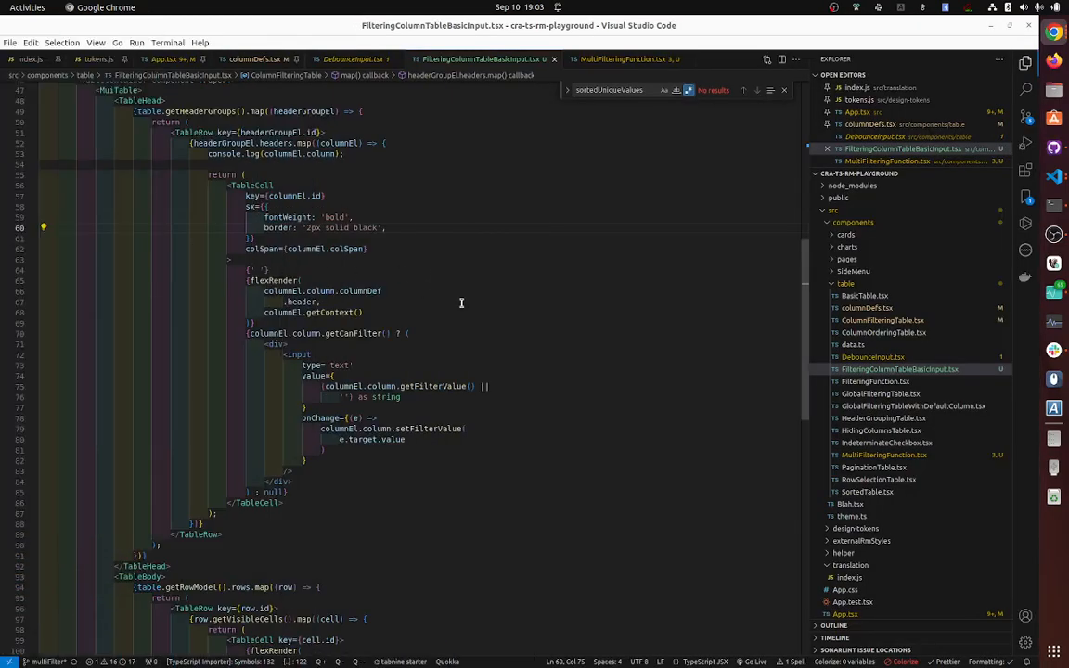
double_click(343, 333)
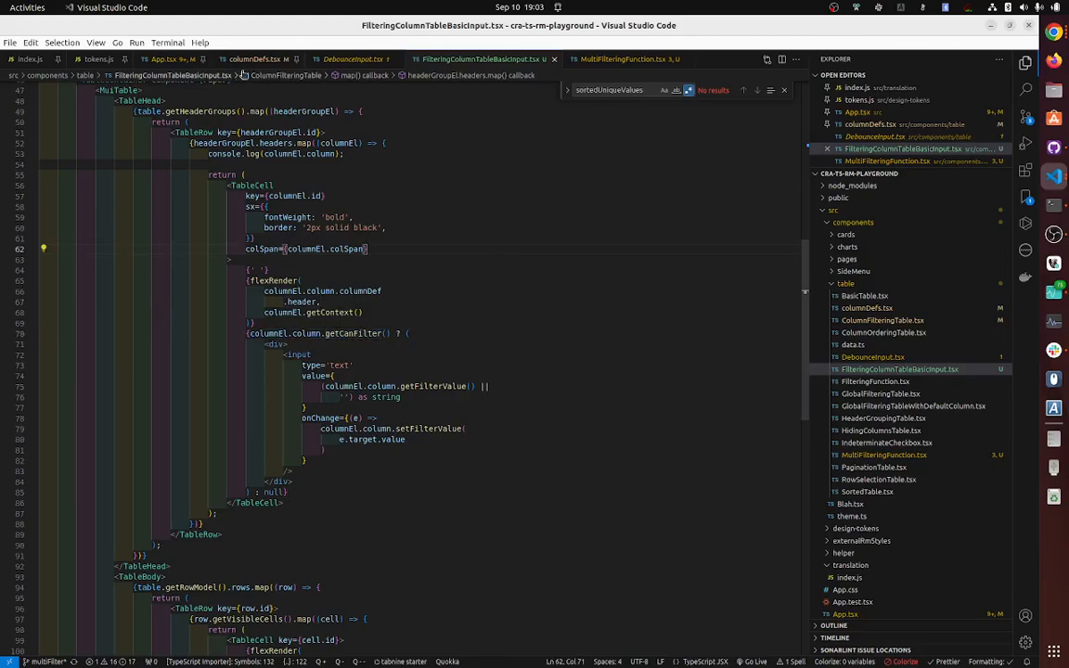
left_click(258, 59)
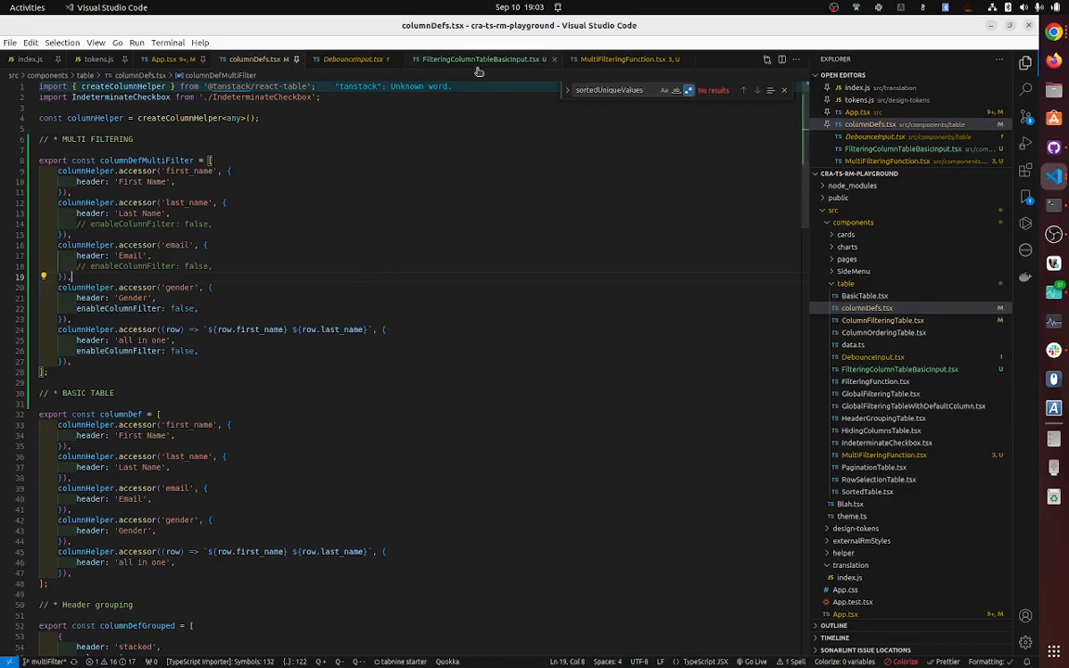
left_click(478, 58)
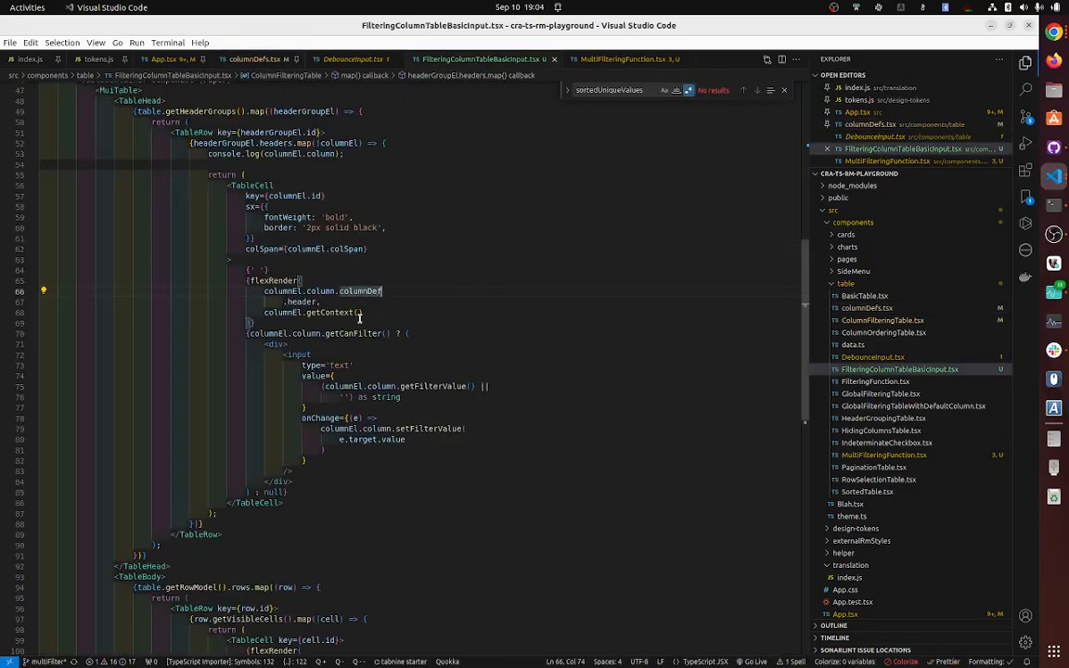
scroll("down", 3)
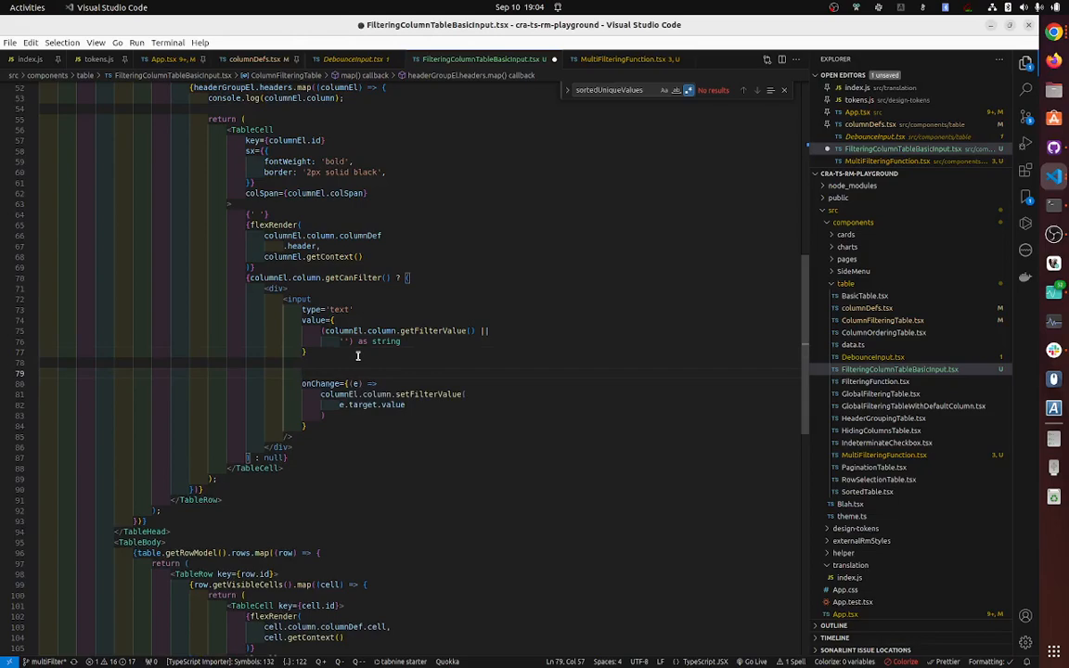
- Declare const [input, setInput] = React.useState('') just above the return statement
type("const")
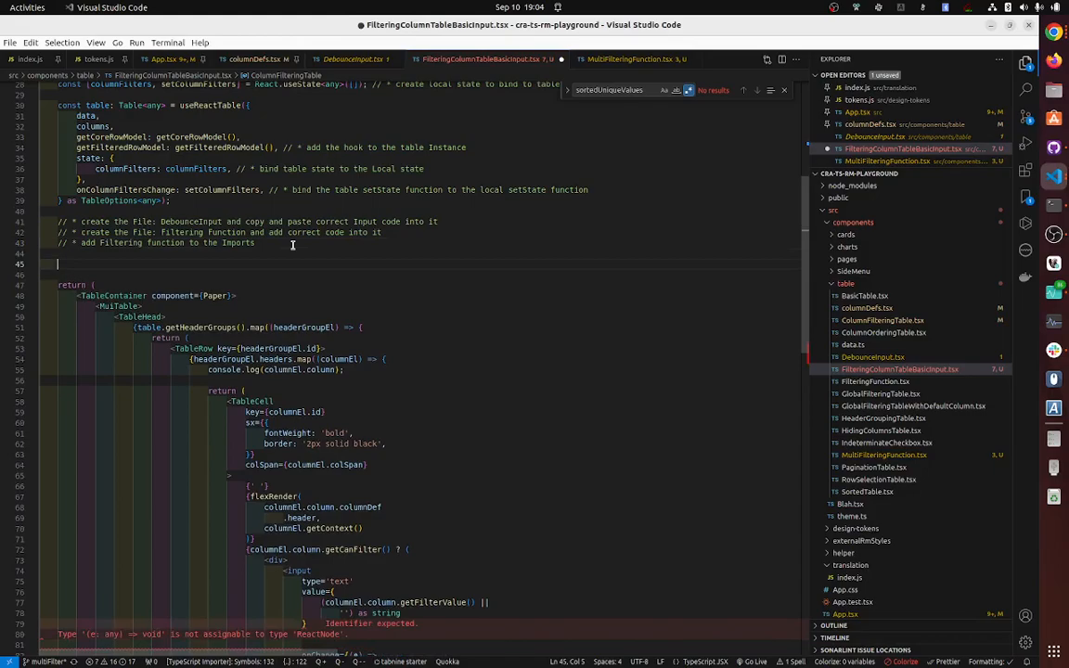
type("const [input, setInput] = React.useState('');")
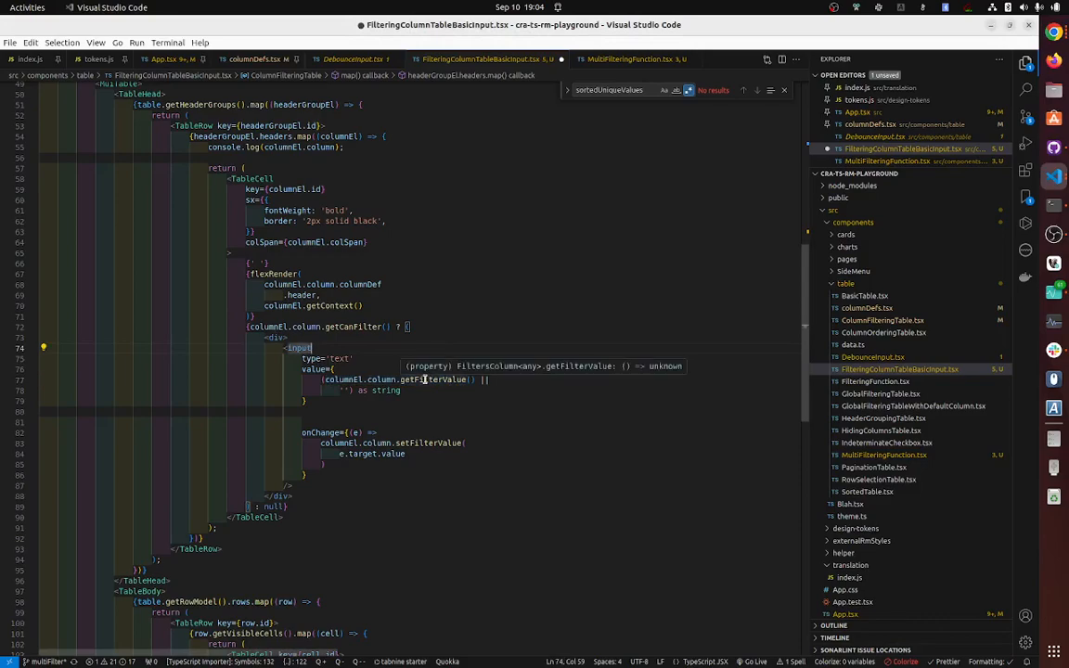
mouse_move(464, 325)
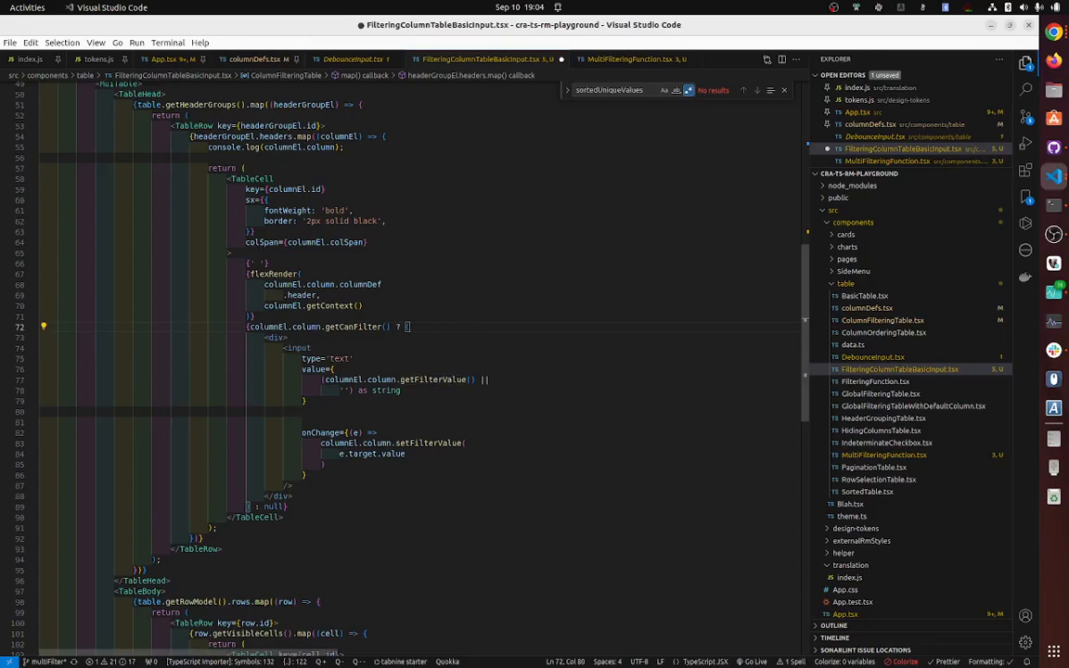
scroll("down", 3)
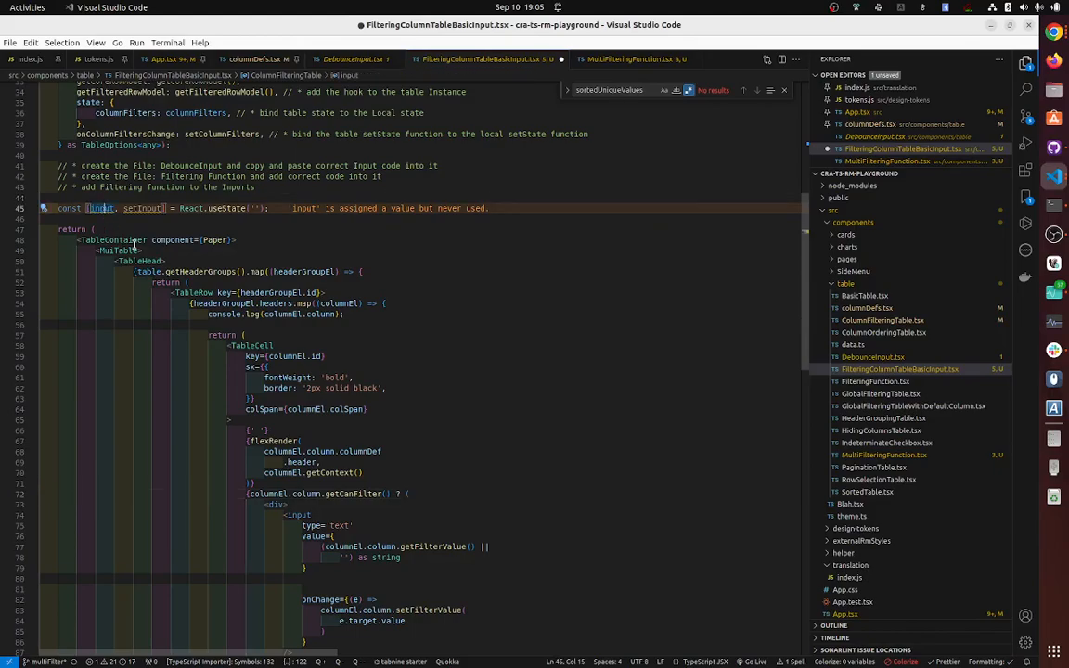
scroll("down", 3)
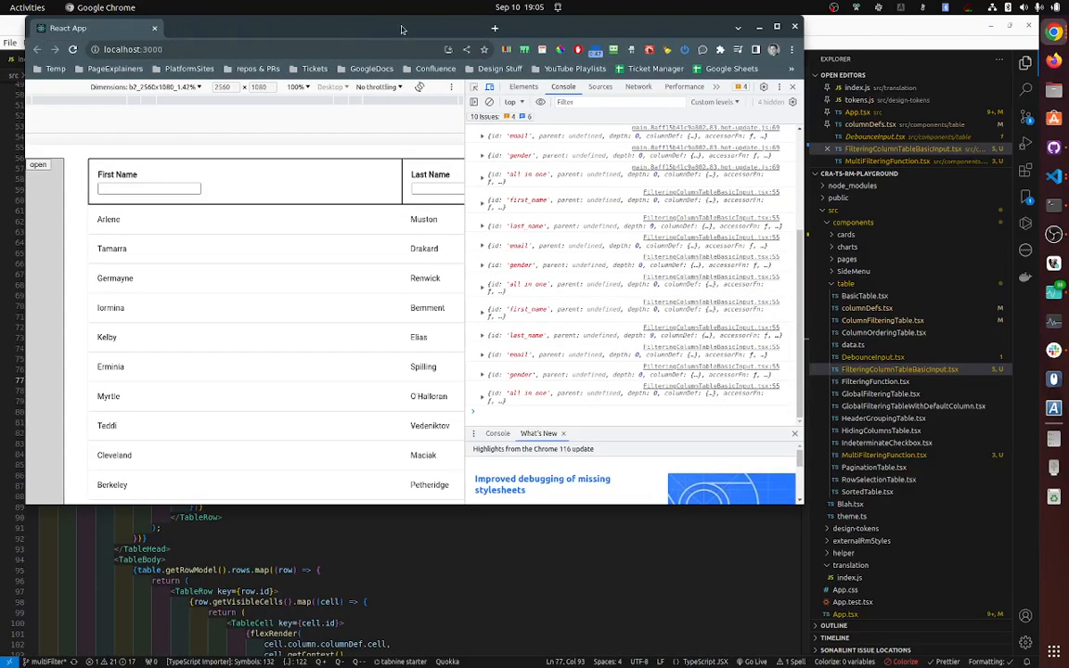
- Type 'a', 'd' and 'Ta' into the First Name header filter to narrow the rows
type("a")
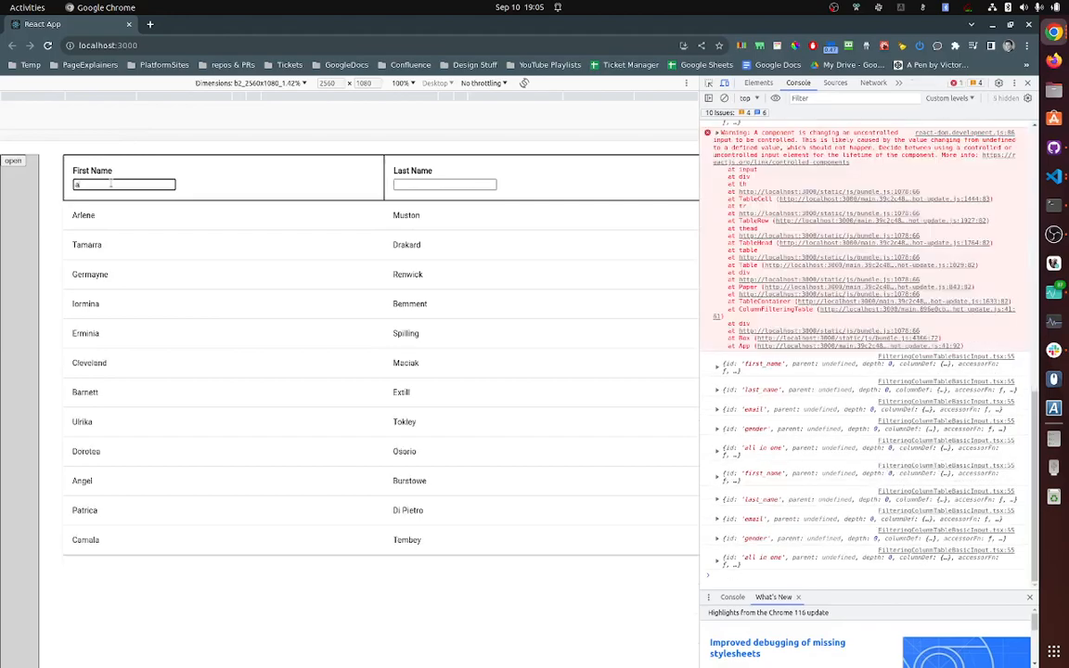
type("d")
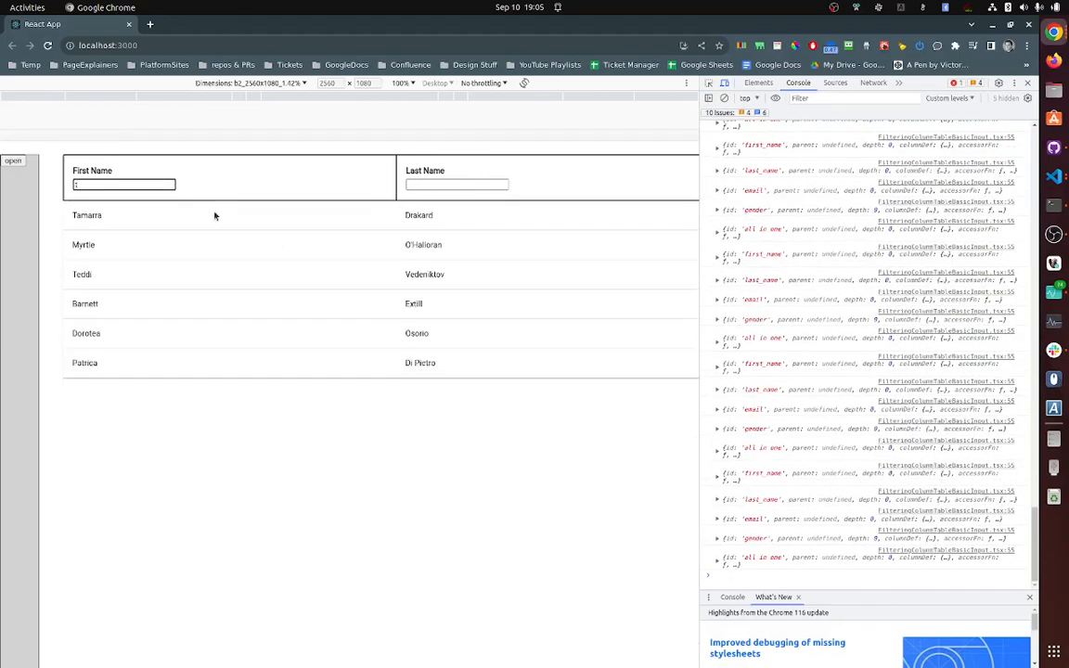
type("Ta")
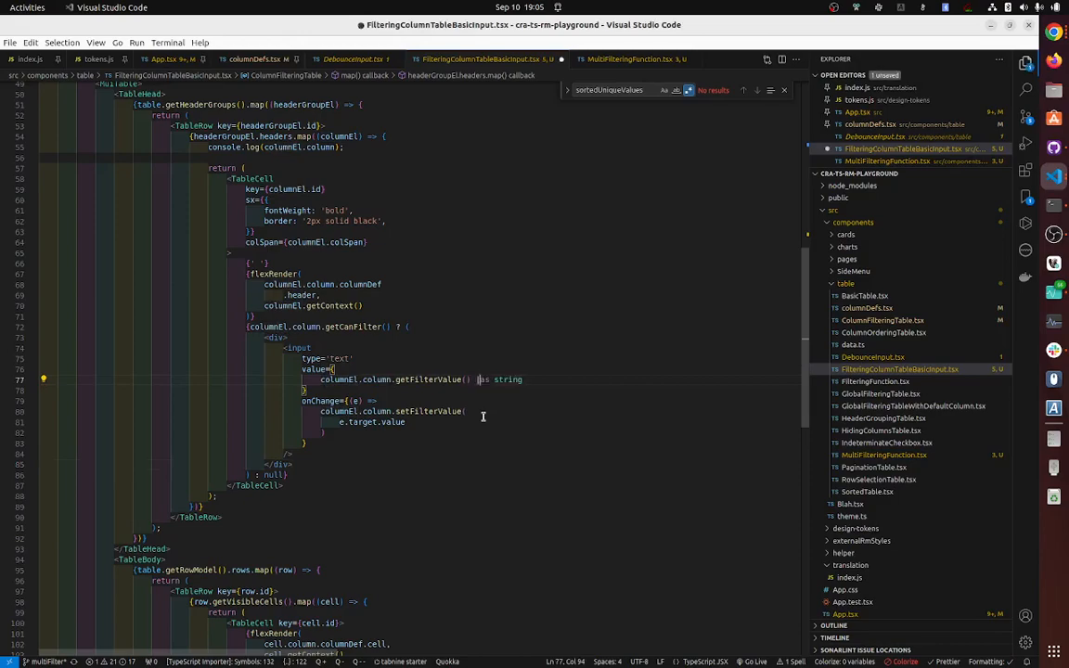
- Make the input value fall back to an empty string when getFilterValue() is undefined
type("|| ''")
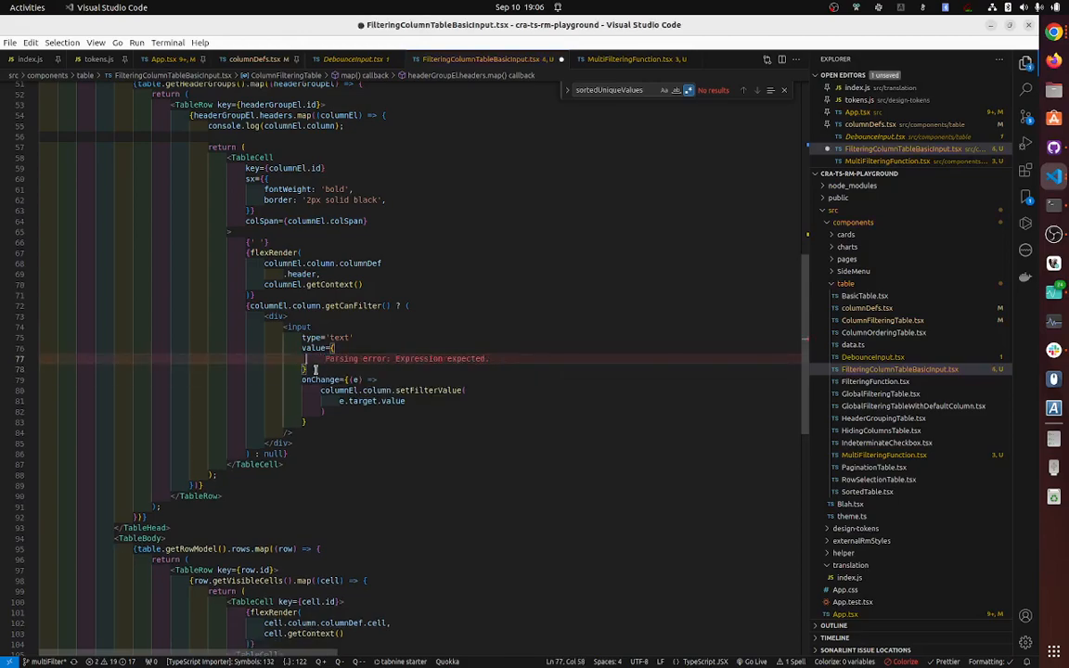
type("columnEl.column.getFilterValue() ||")
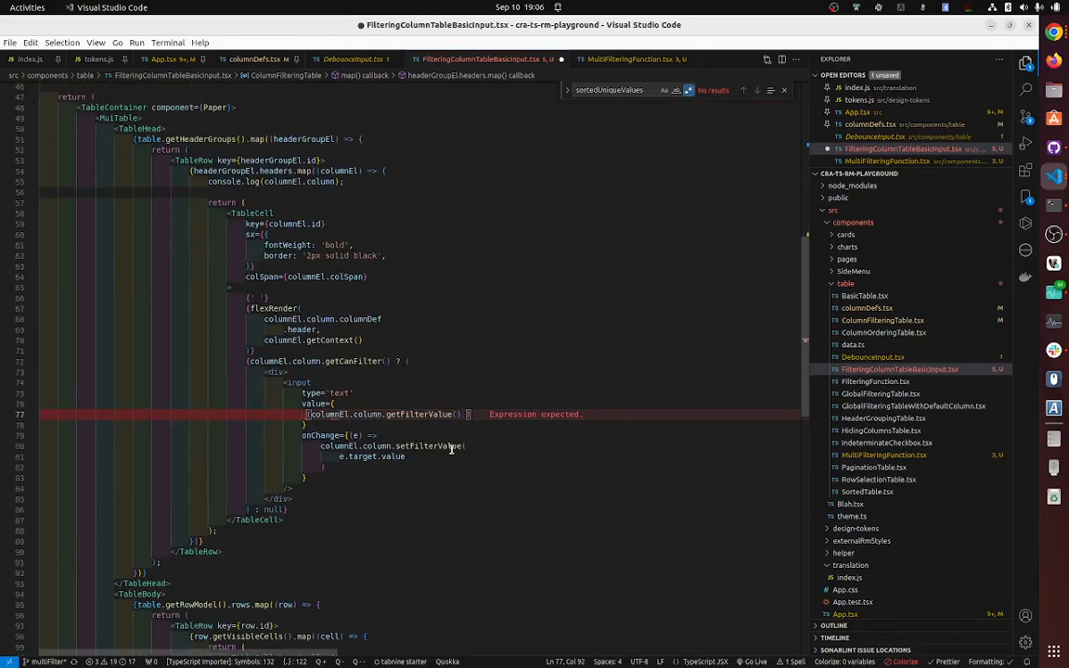
type("=== undefined")
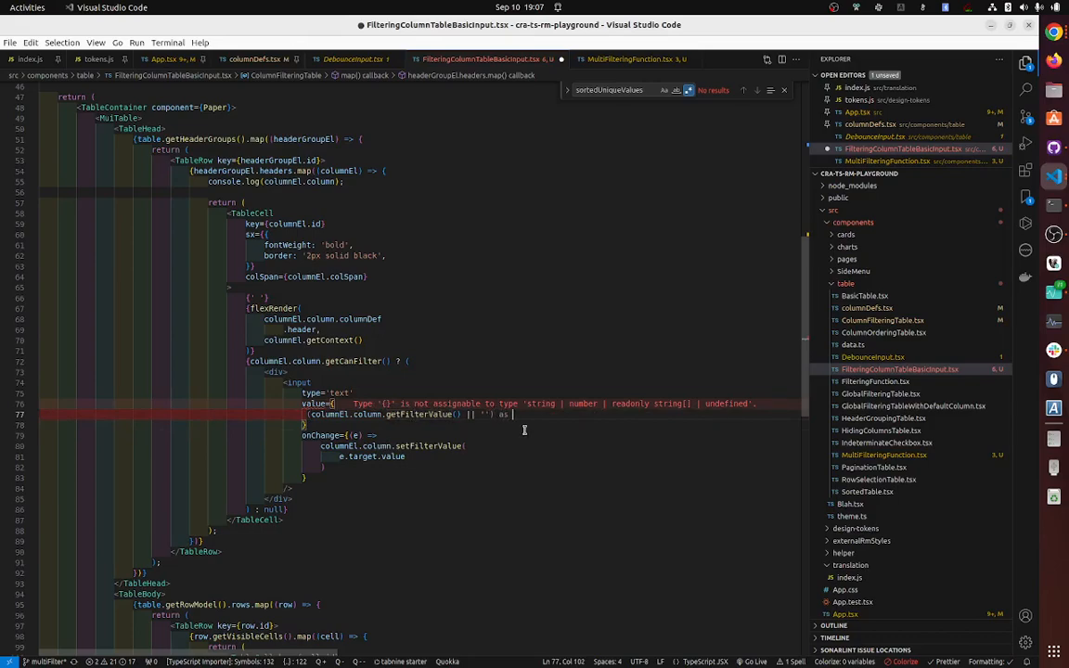
type("str")
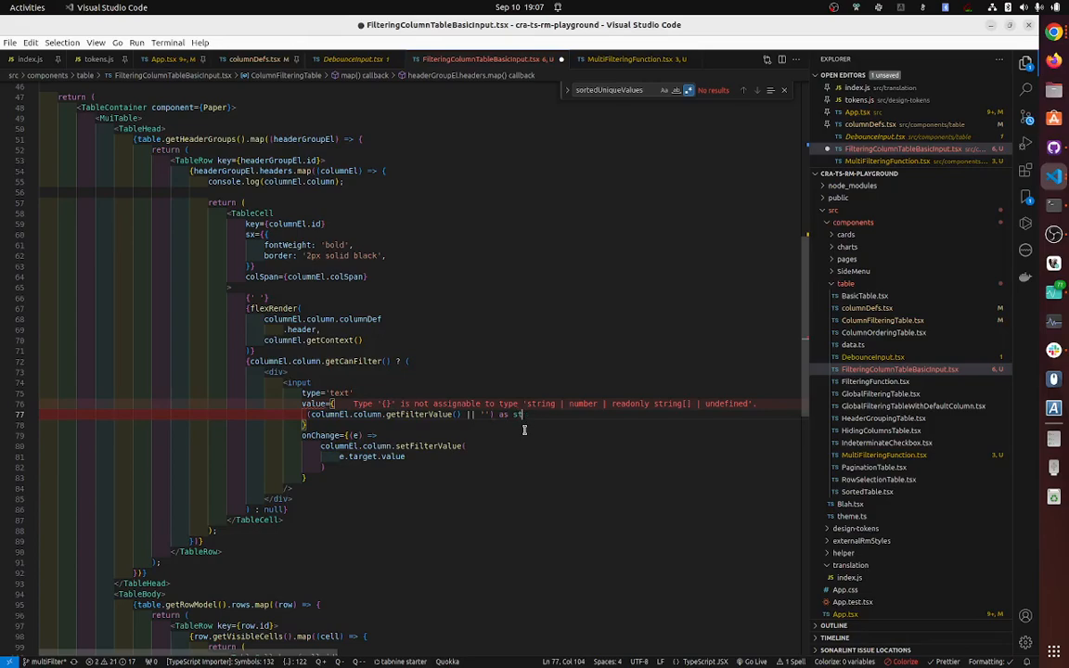
type("ring")
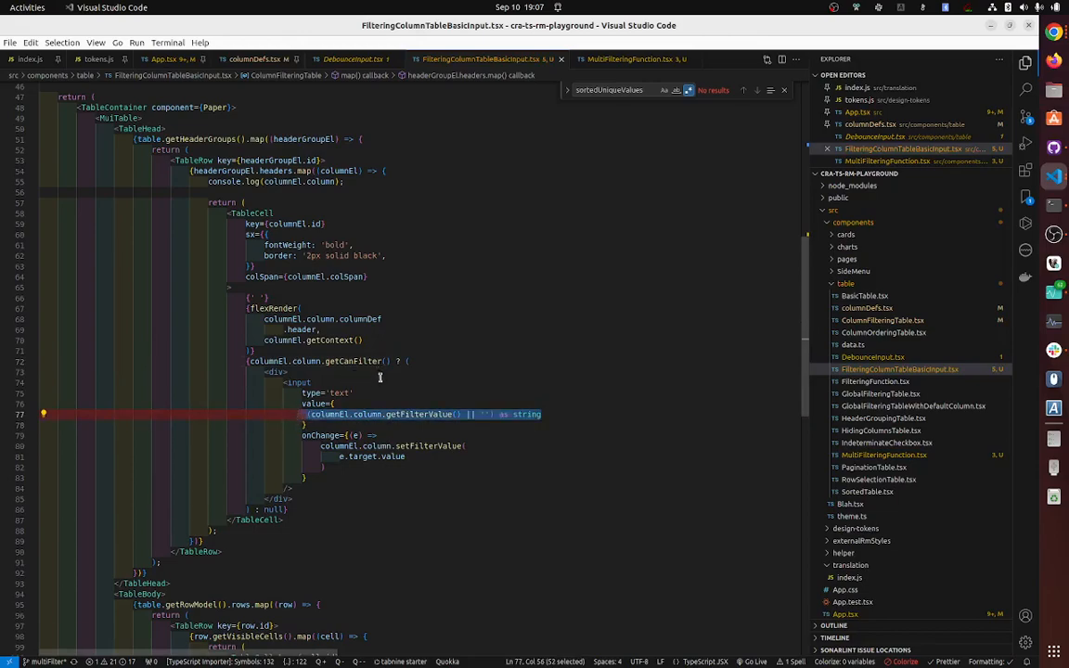
mouse_move(385, 468)
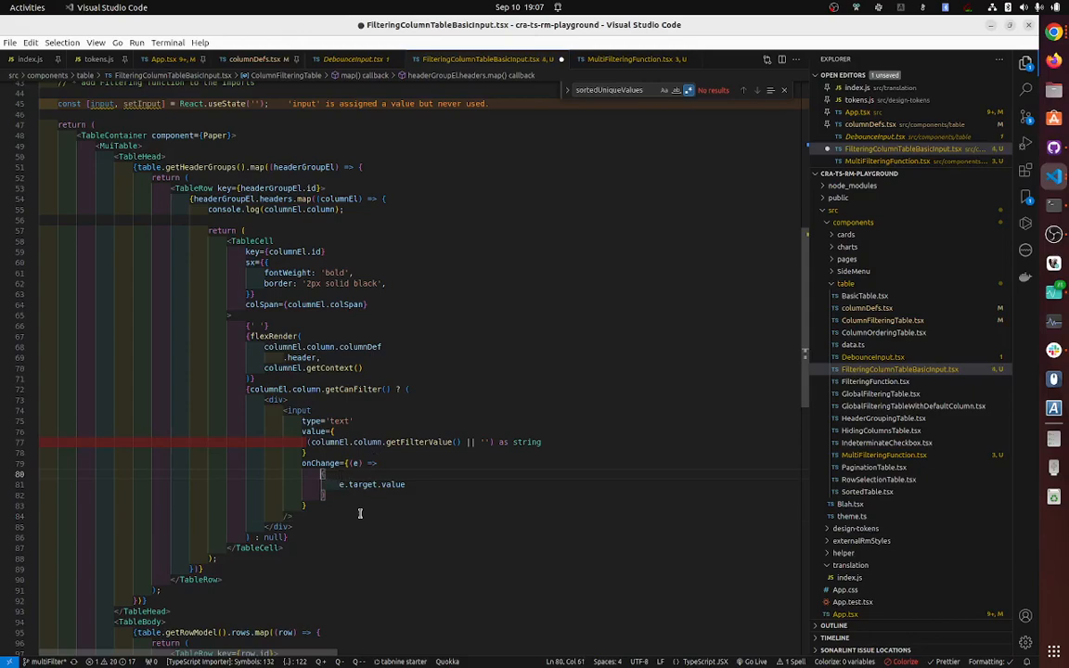
- Call columnEl.column.setFilterValue() with the entered text in the input's onChange handler
type("cset")
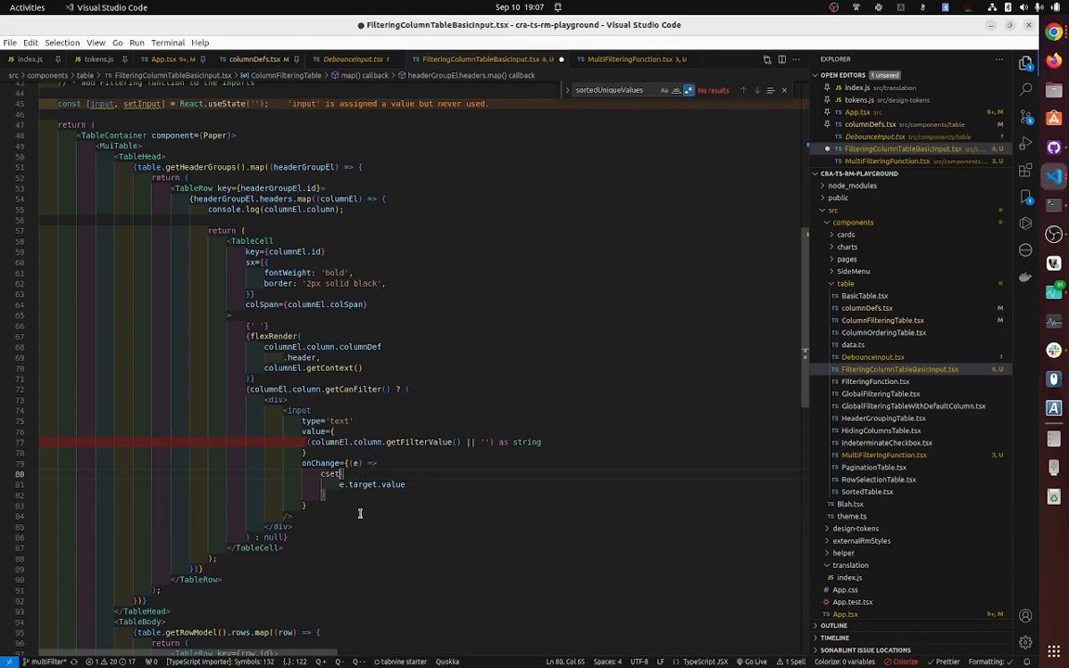
type("columnEl.column.setFilterValue(")
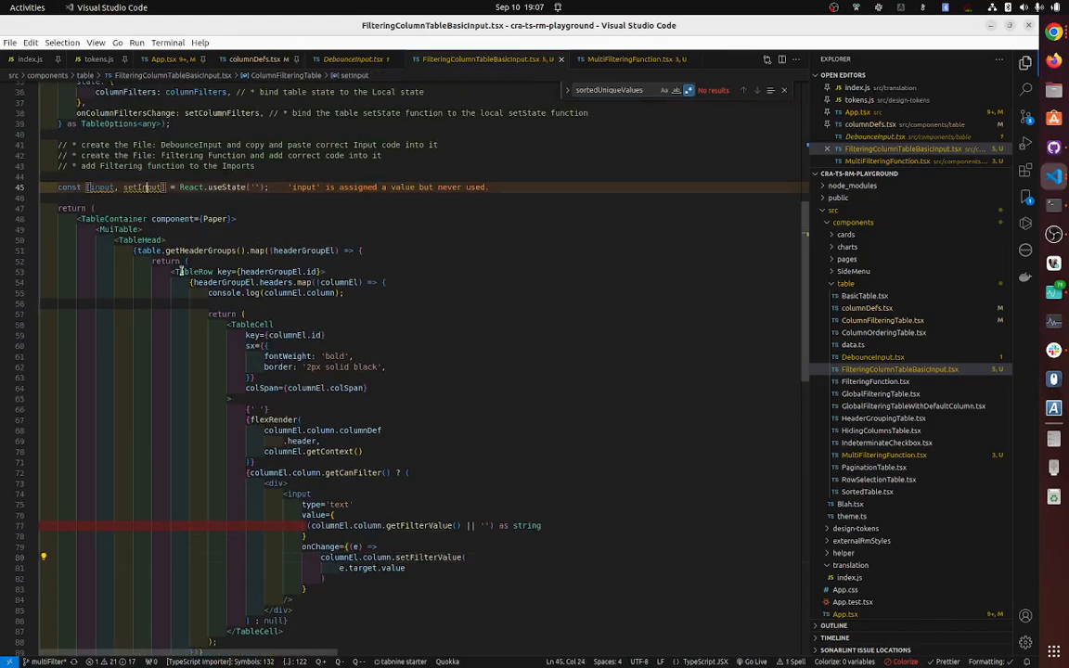
scroll("down", 3)
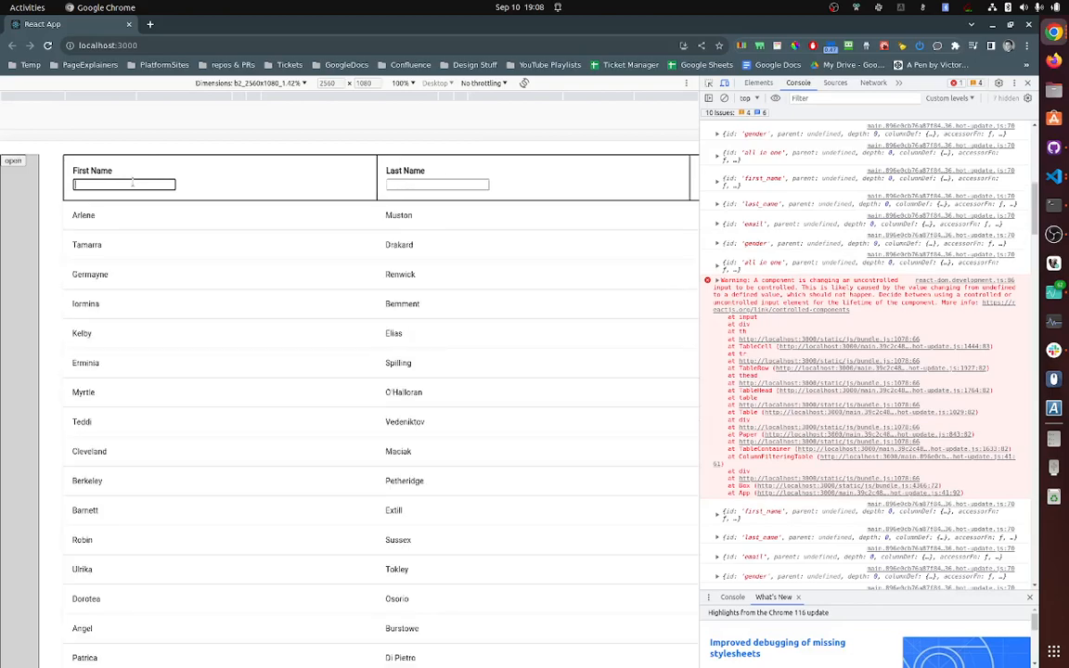
type("o")
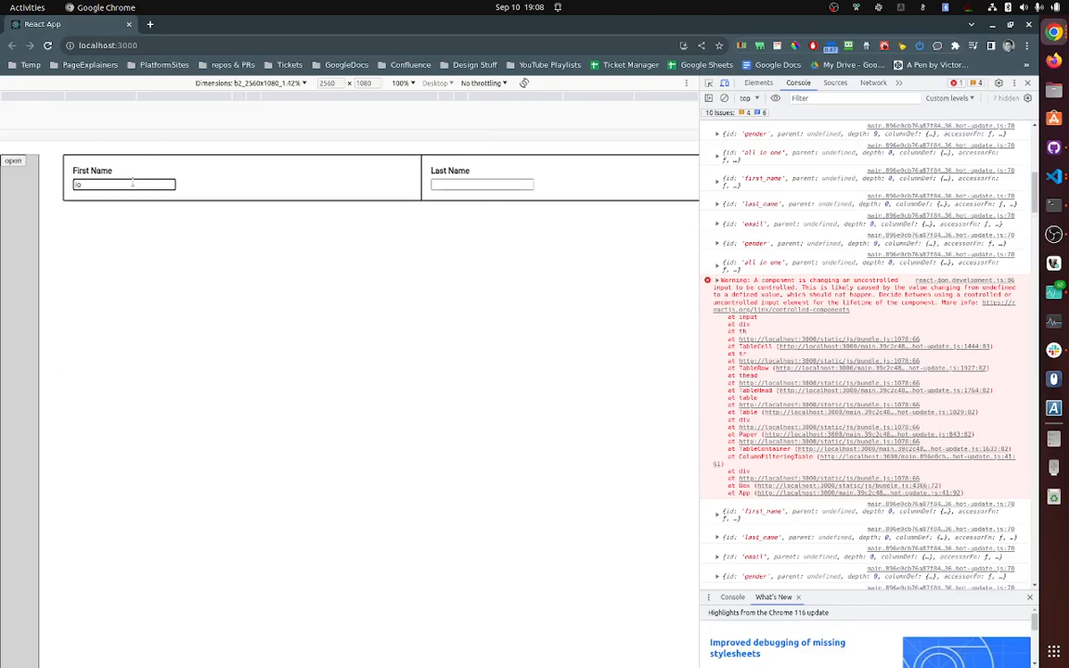
type("Lo")
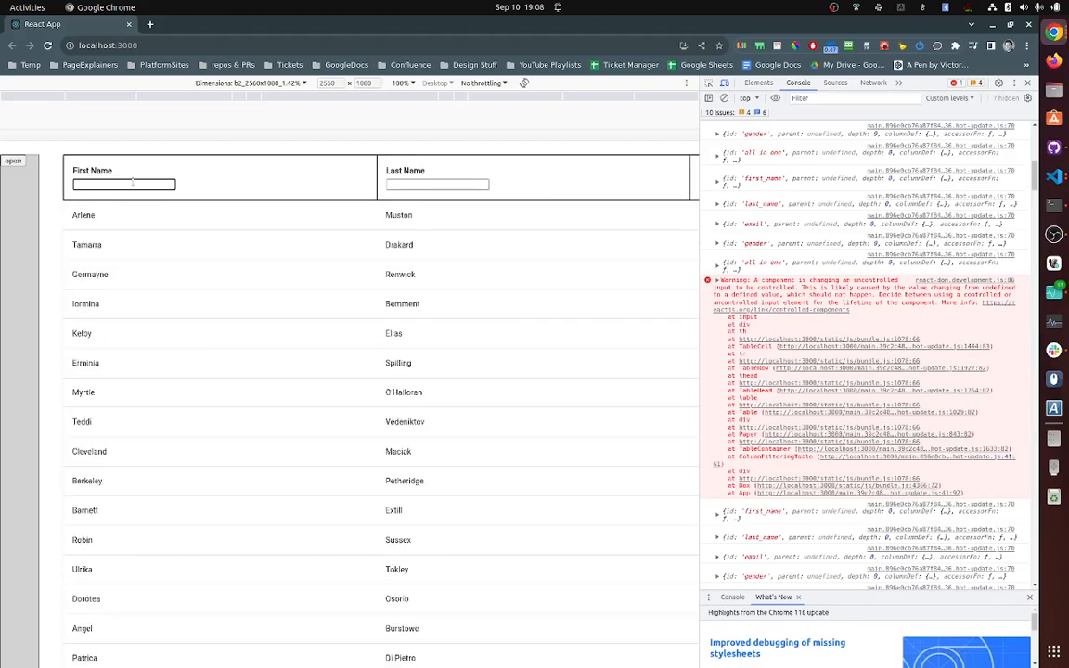
type("io")
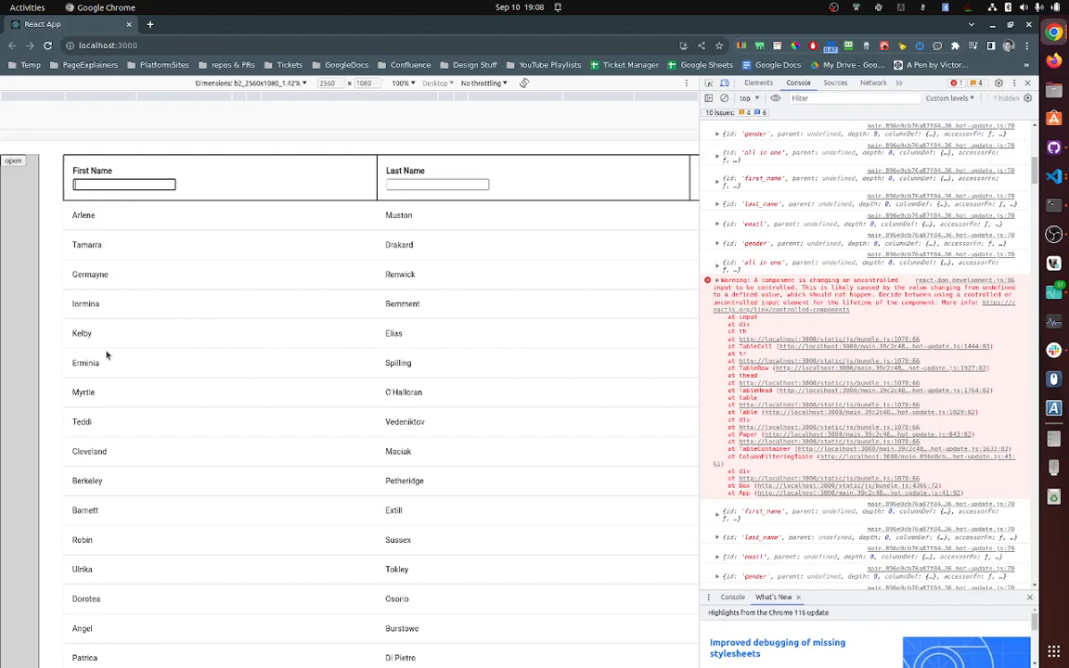
type("o")
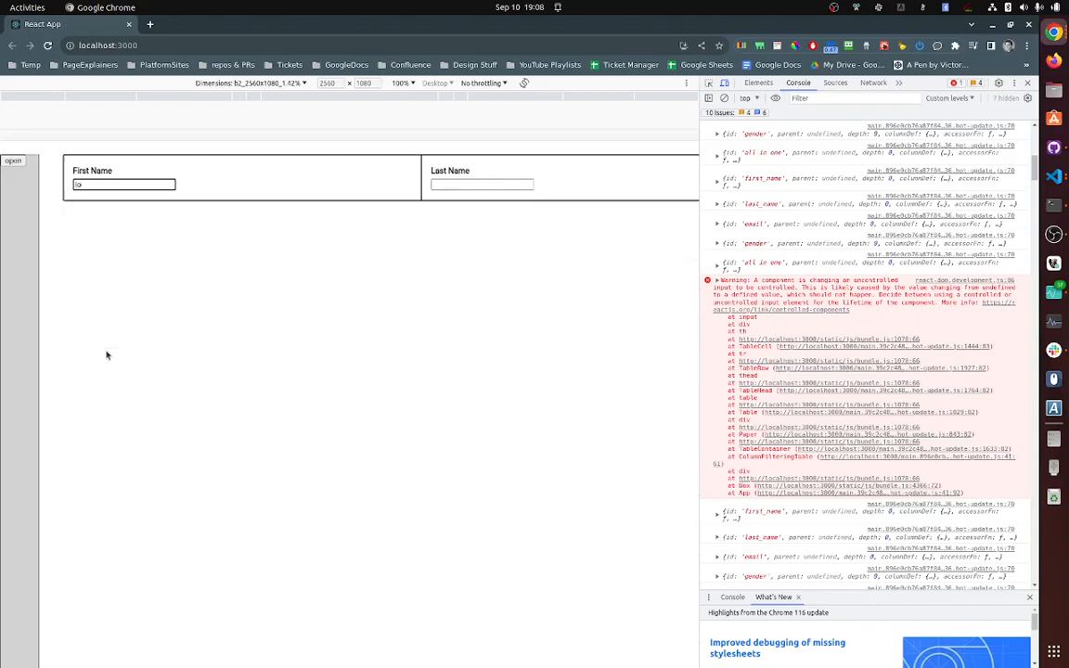
type("Te")
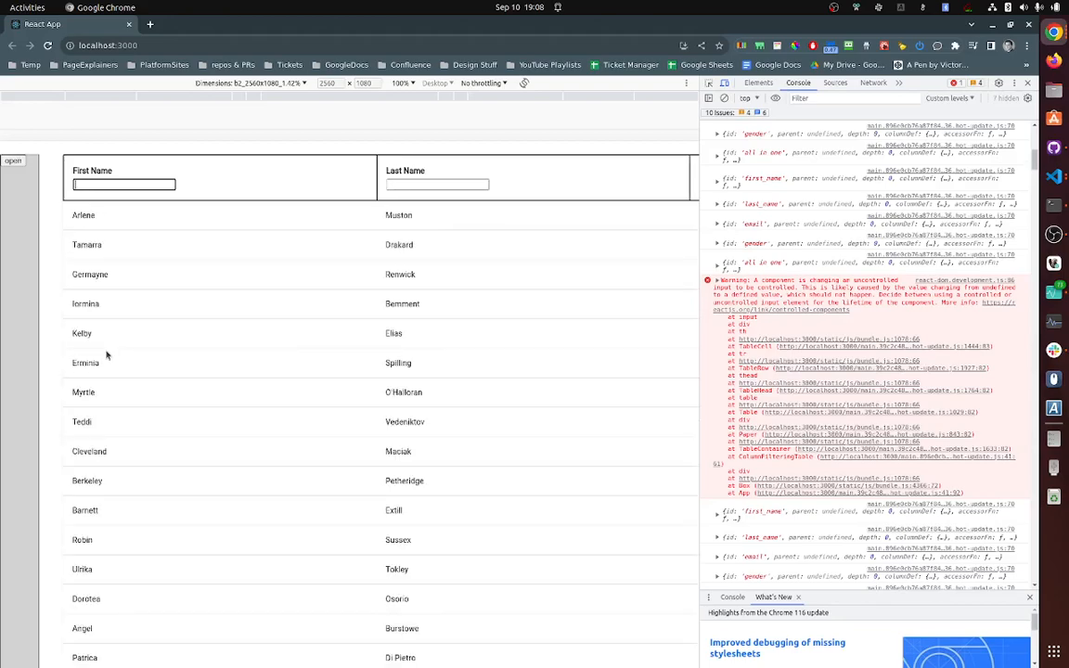
double_click(85, 303)
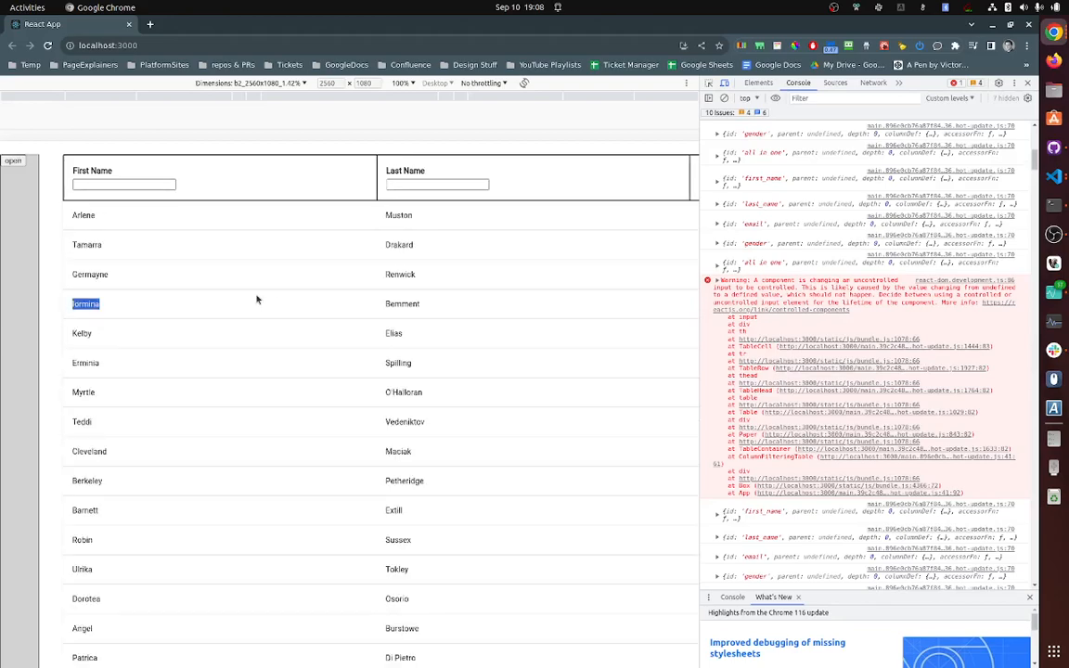
left_click(123, 183)
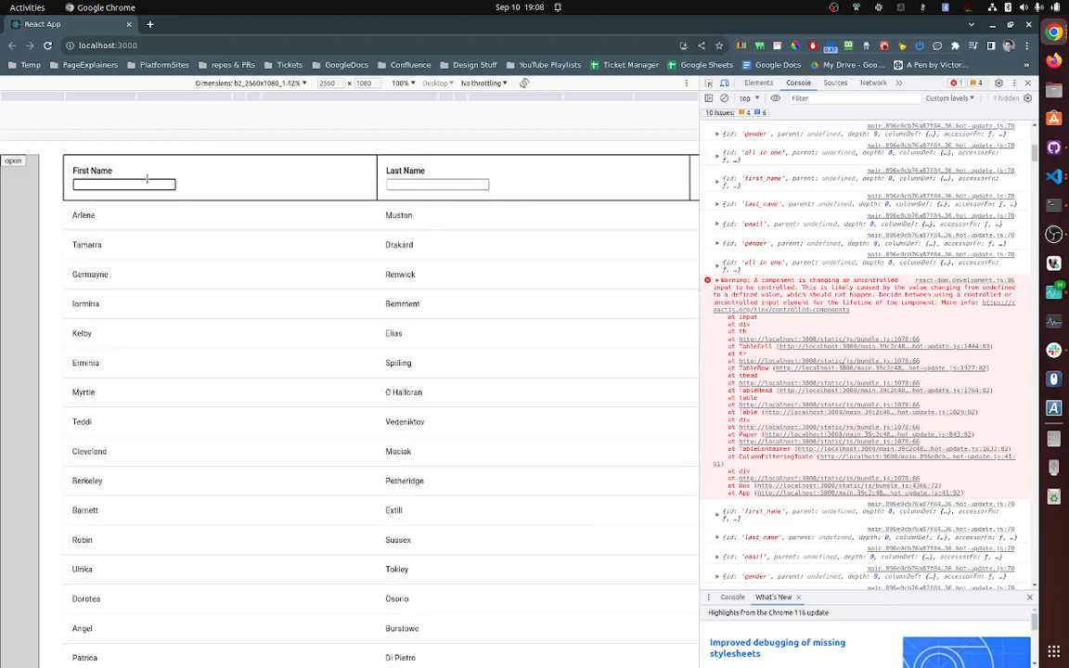
type("U")
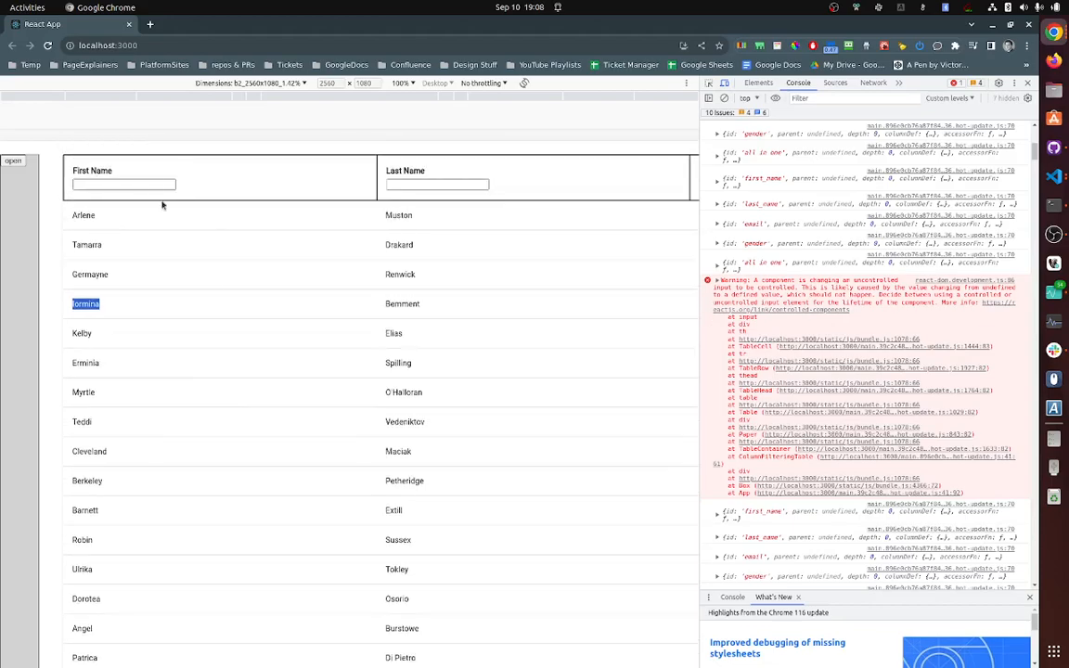
type("Vere")
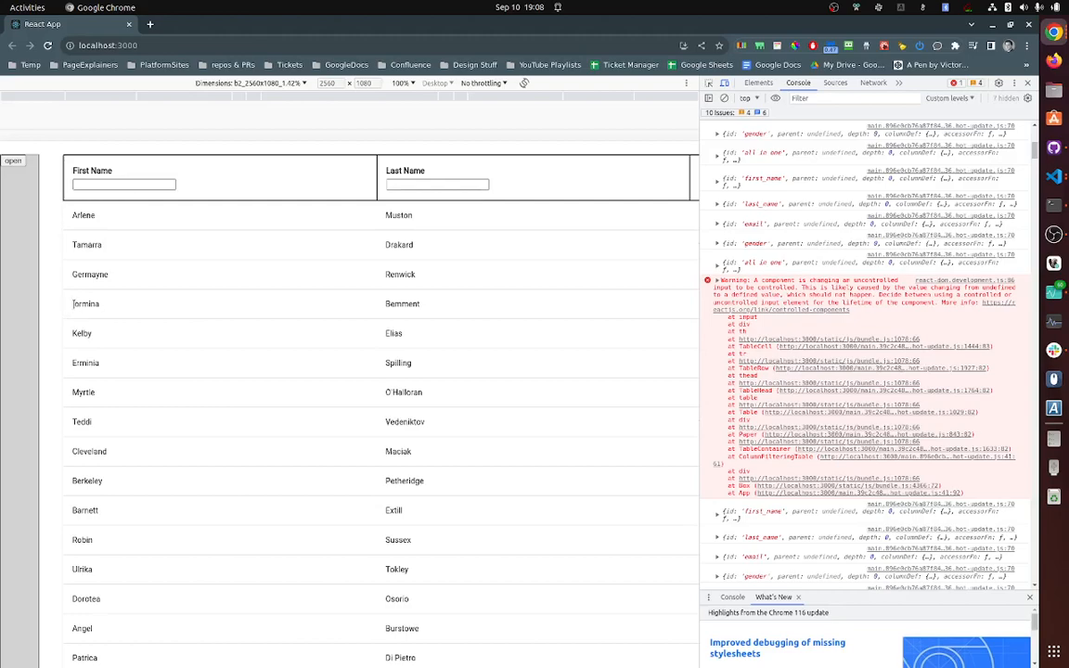
left_click(123, 184)
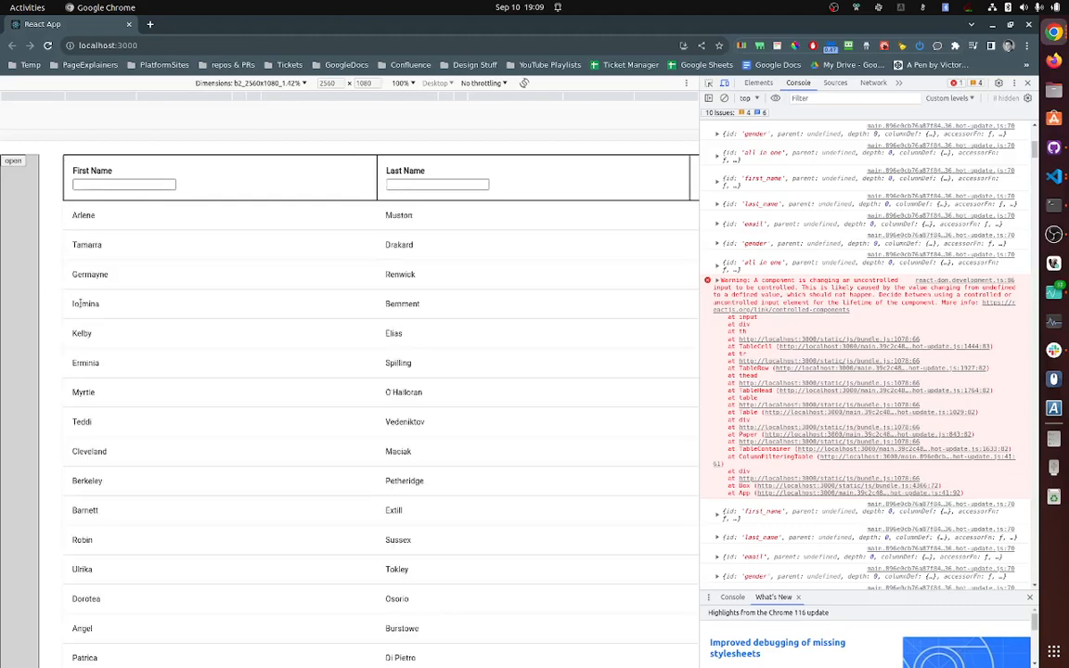
left_click(125, 184)
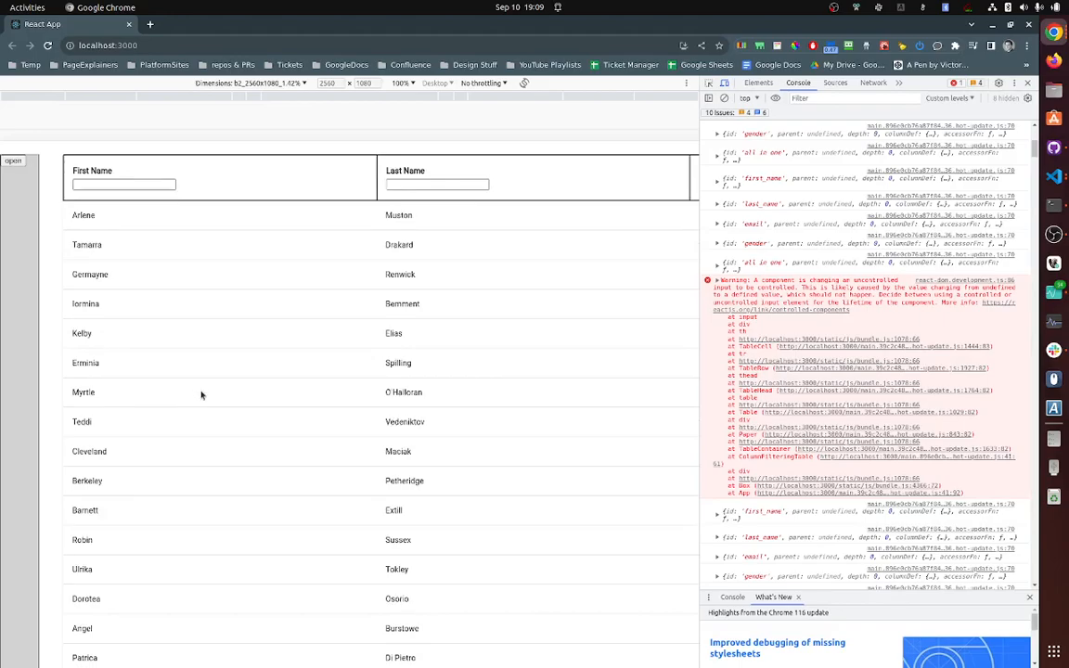
left_click(437, 183)
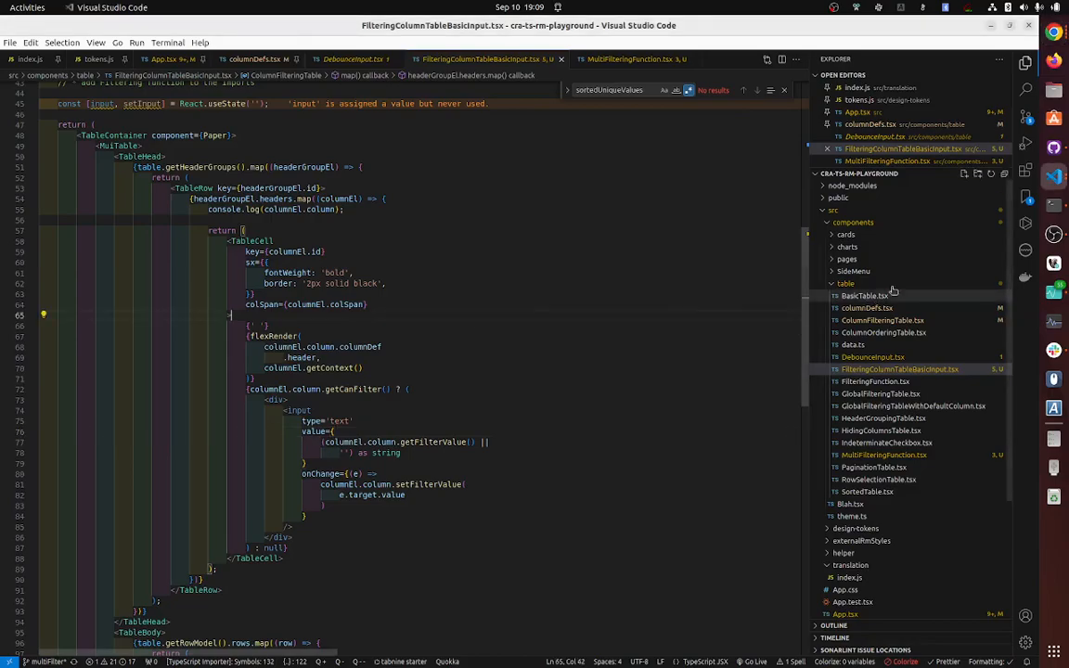
mouse_move(872, 358)
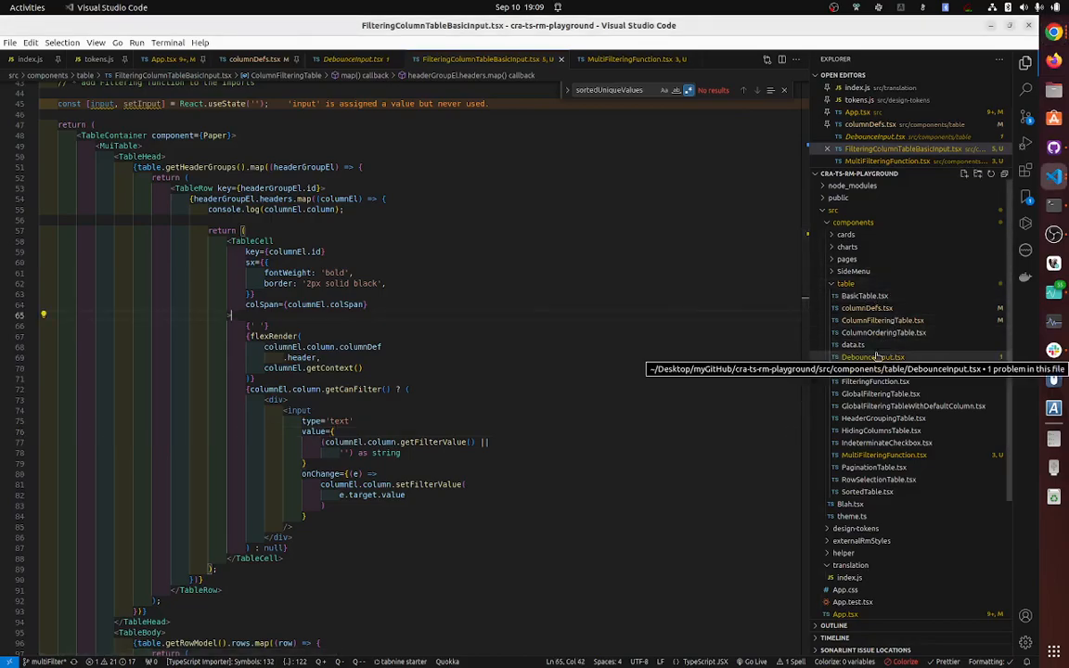
left_click(353, 58)
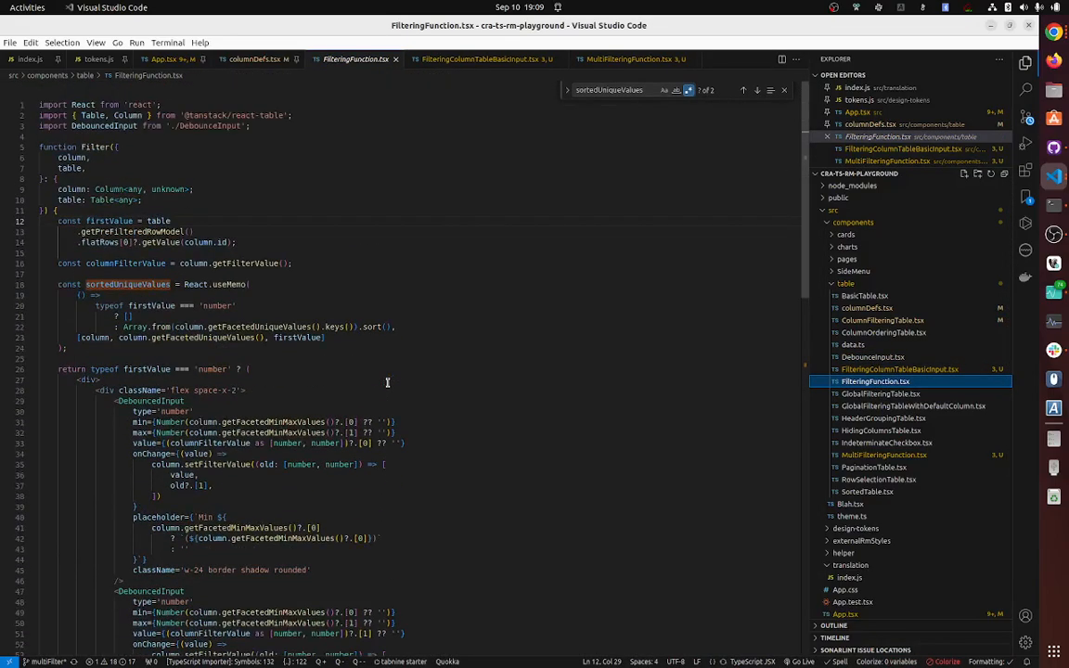
left_click(482, 58)
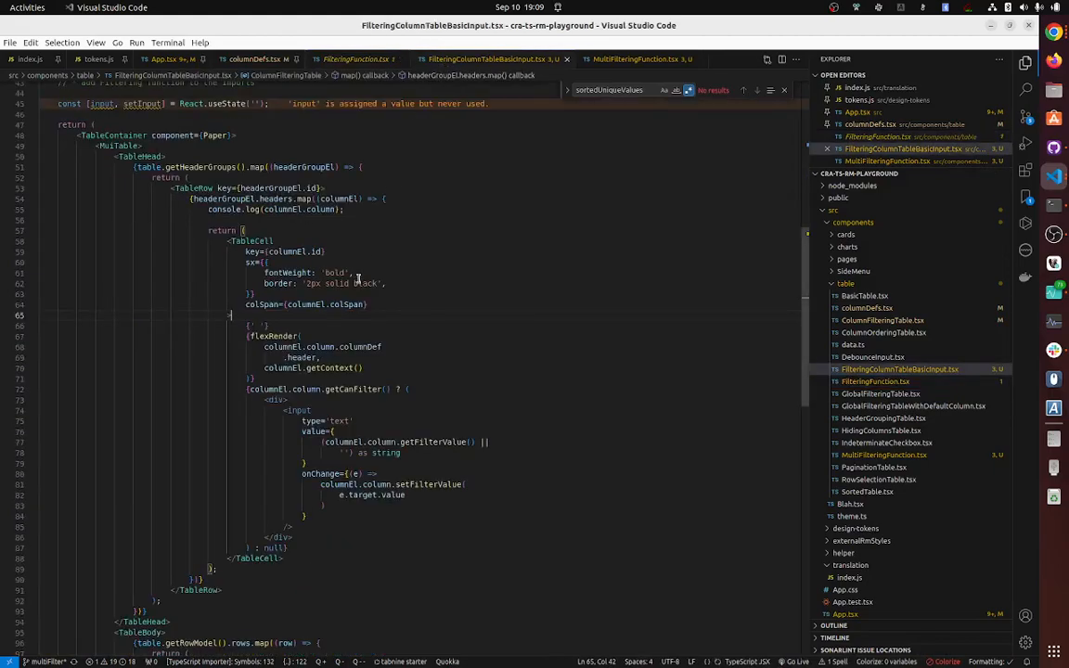